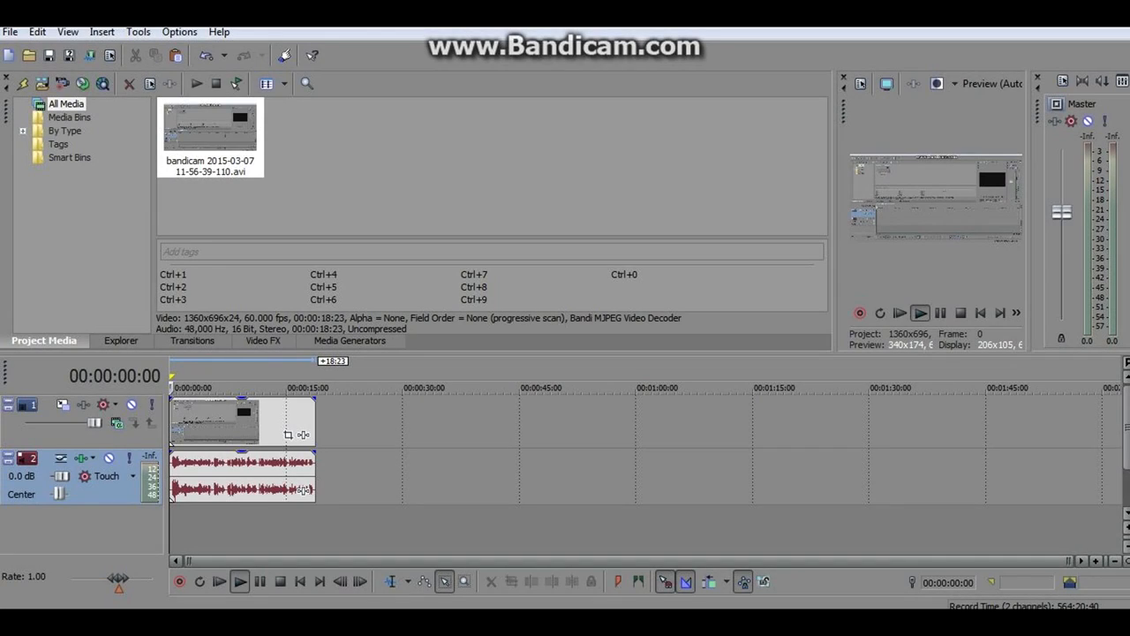
mouse_move(860, 83)
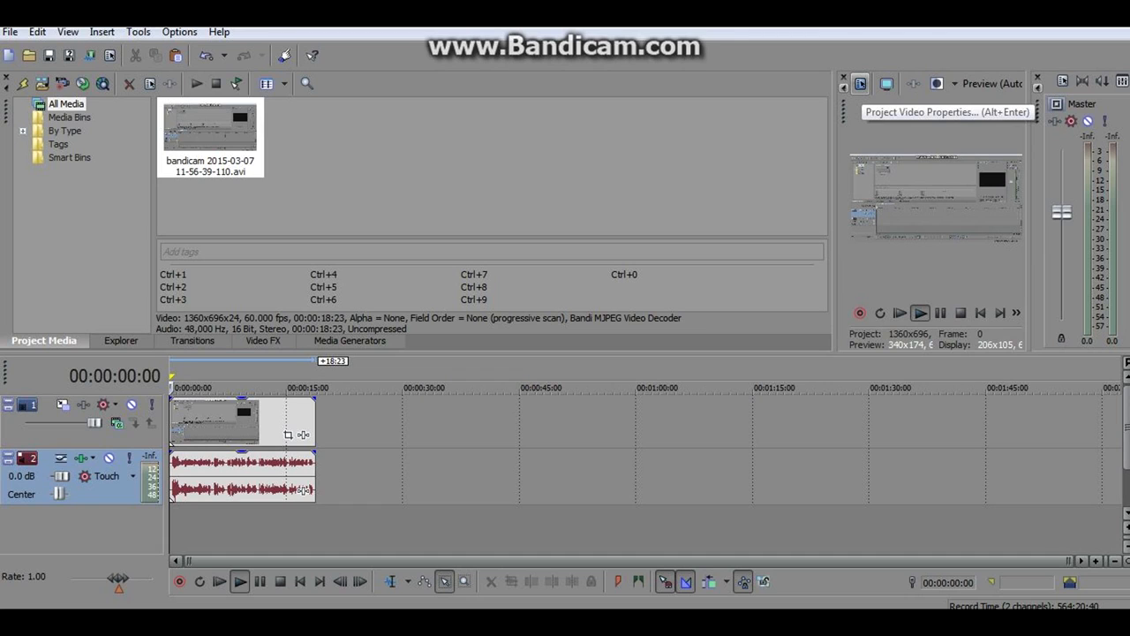
mouse_move(860, 83)
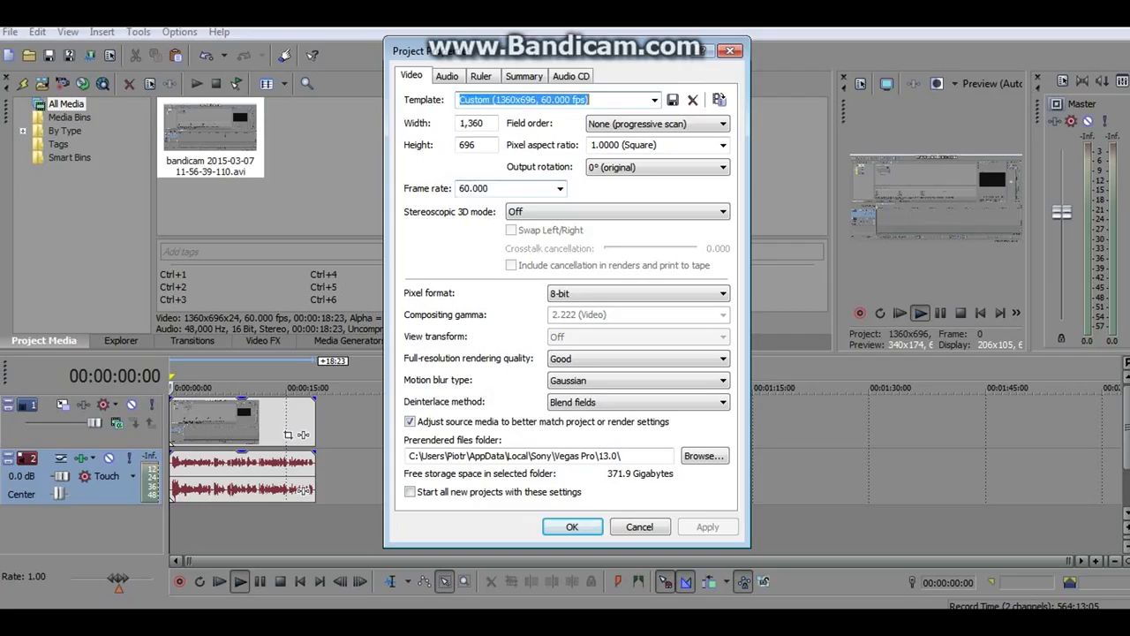
Confirm the 60.000 frame rate and make all new projects start with these settings.
left_click(504, 188)
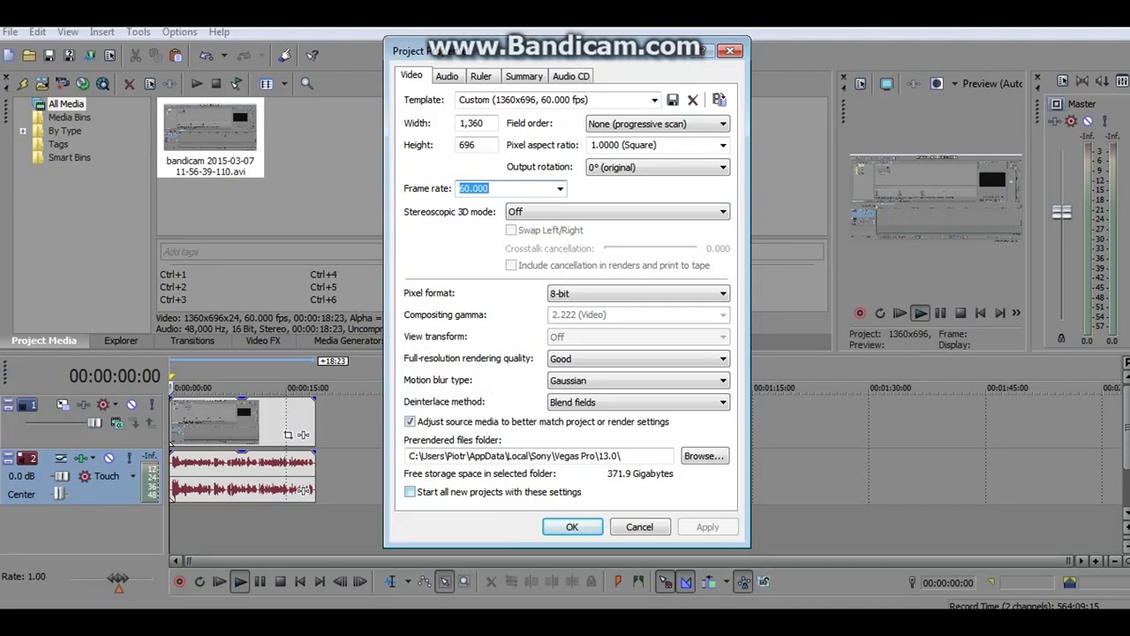
left_click(409, 491)
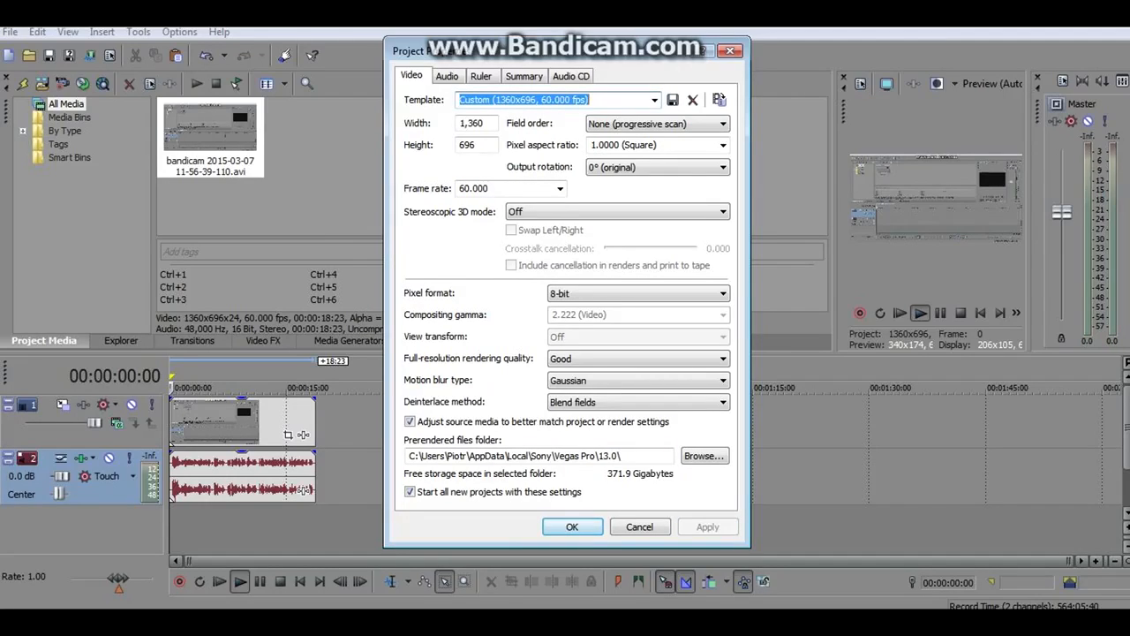
left_click(571, 526)
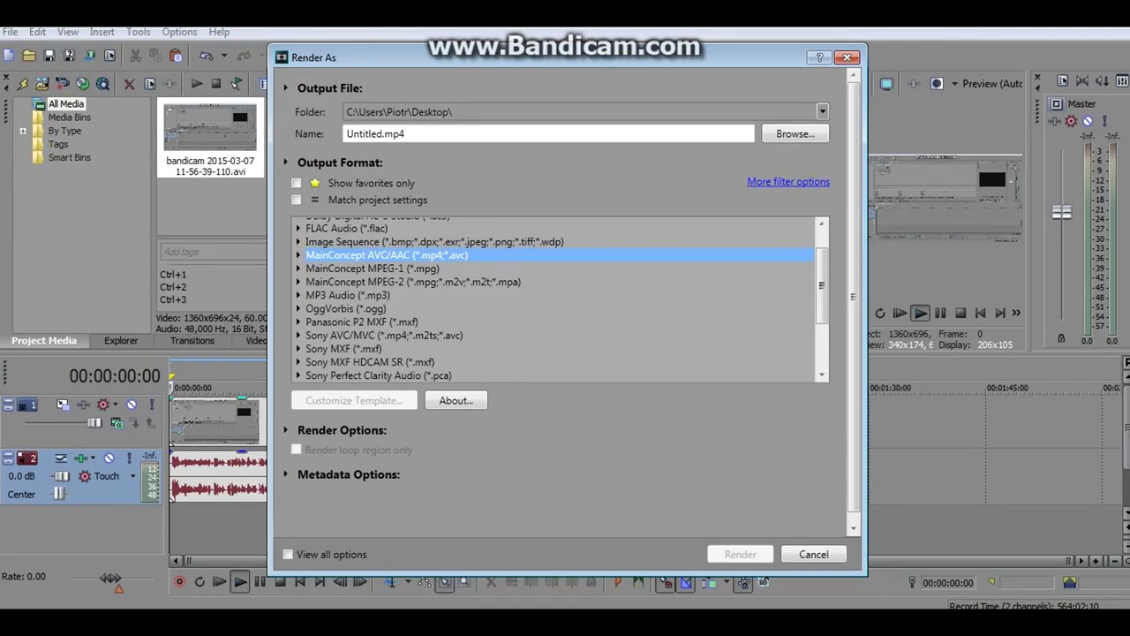
Choose the MainConcept AVC/AAC Internet HD 1080p template and customize it.
left_click(298, 255)
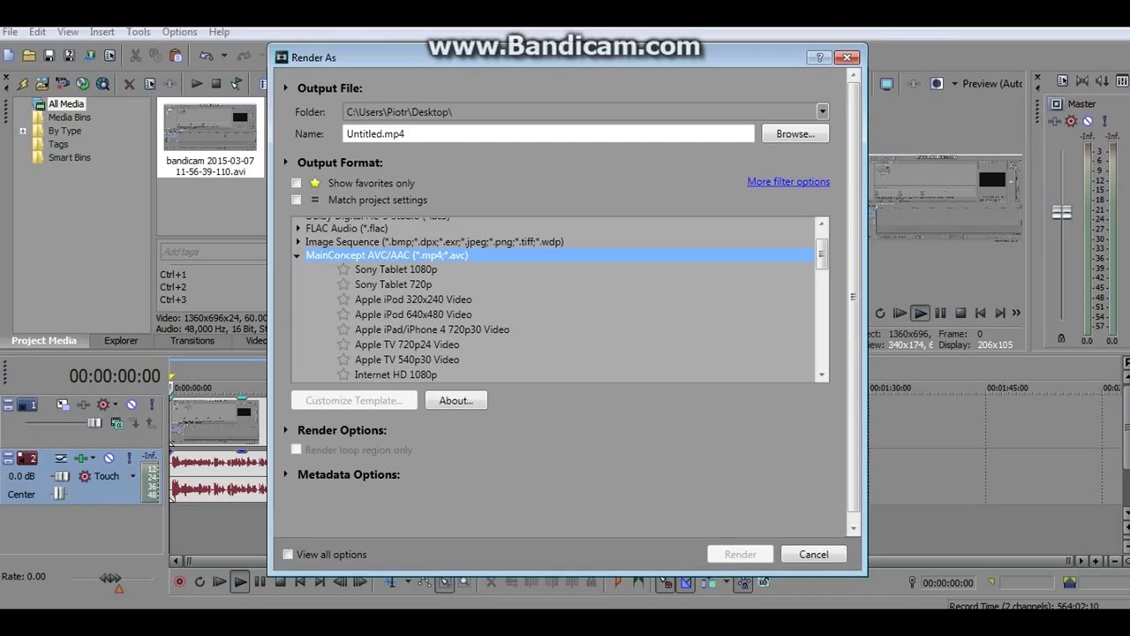
scroll("down", 3)
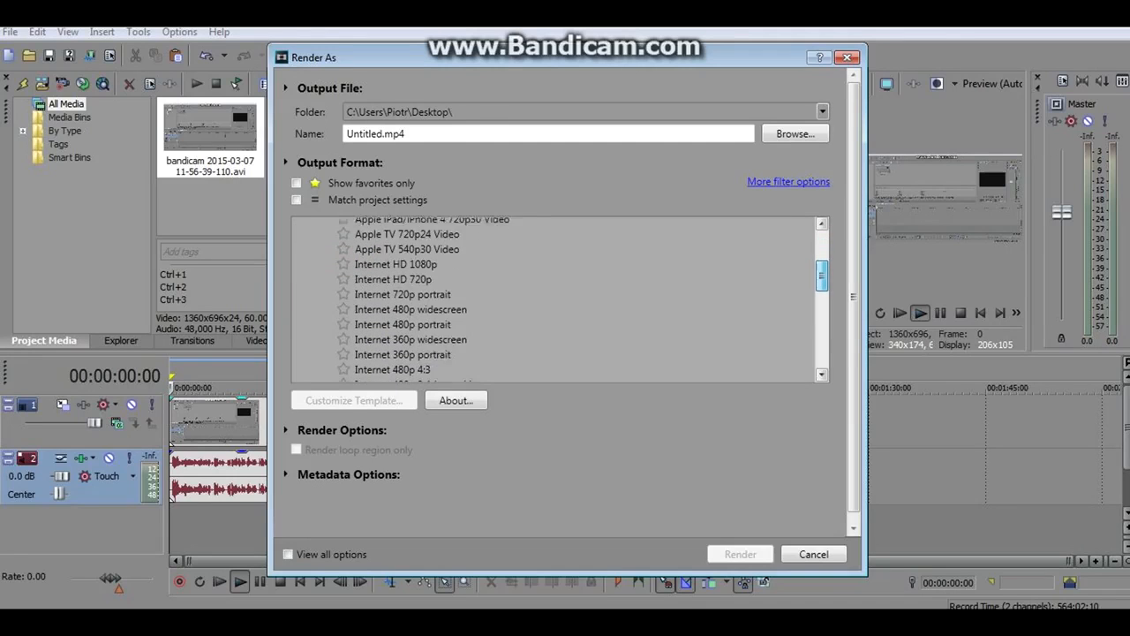
left_click(395, 247)
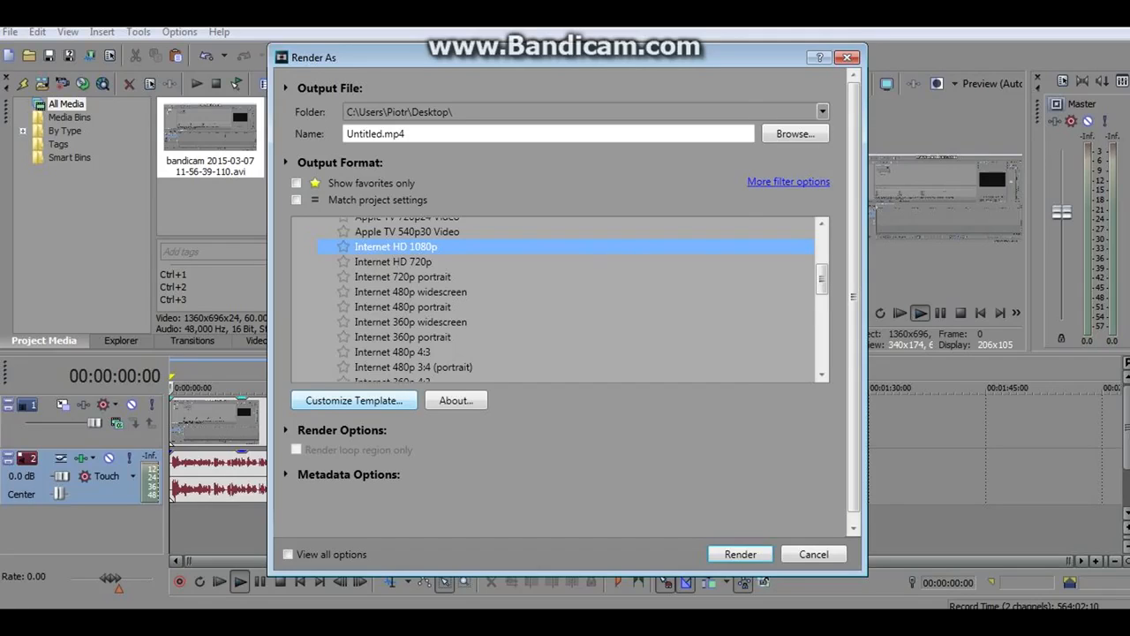
left_click(354, 399)
type("60")
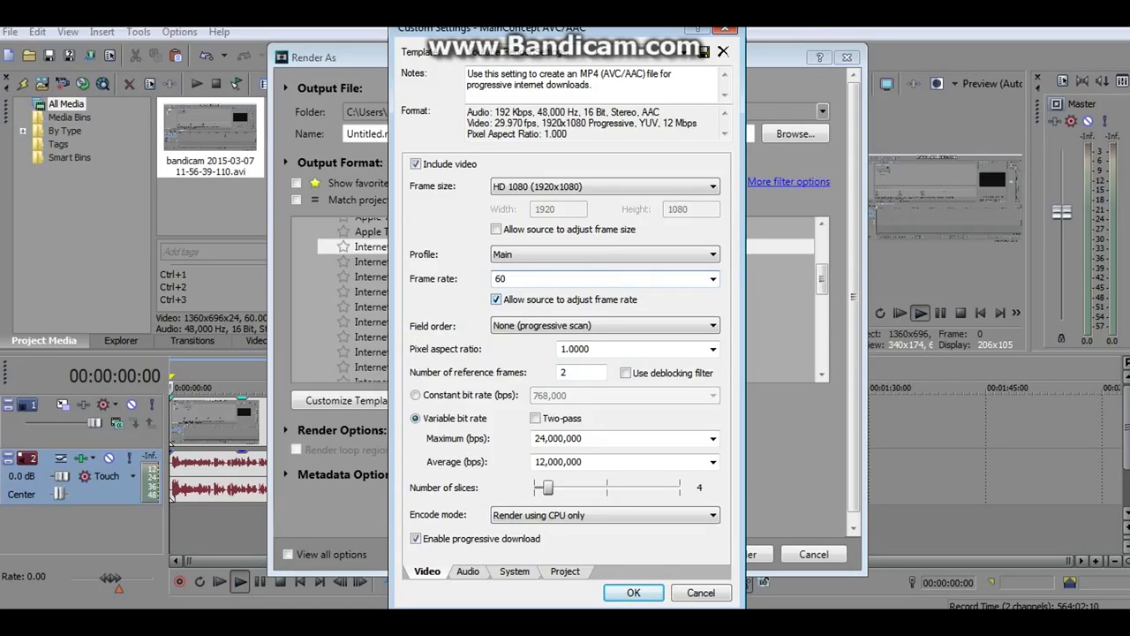
Fix the frame rate at 60 by disallowing the source from adjusting it.
left_click(600, 278)
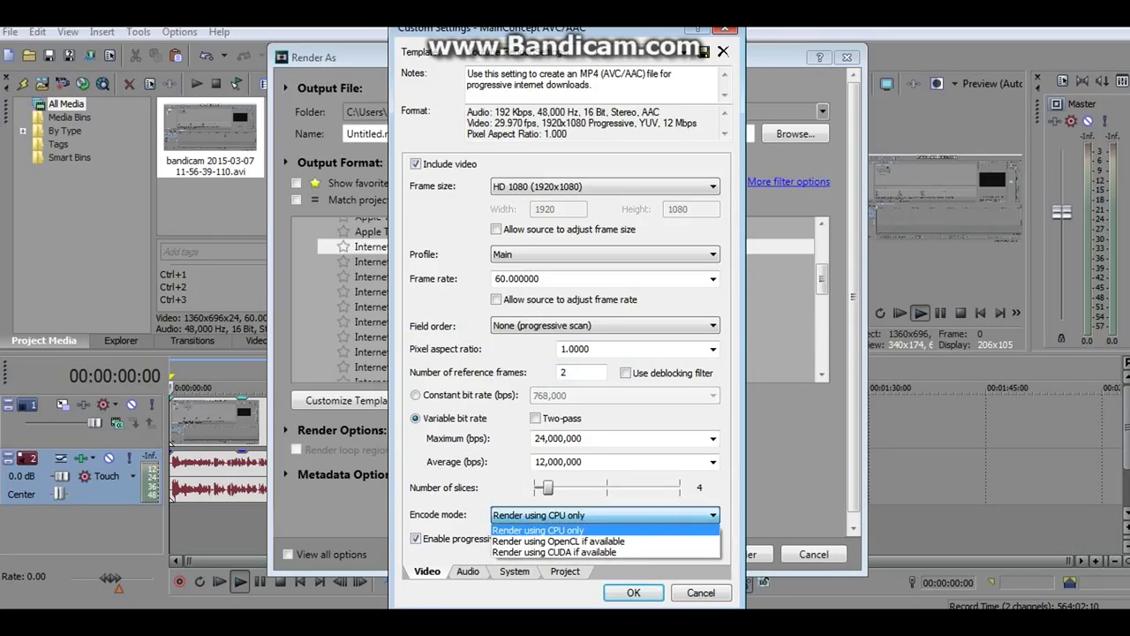
mouse_move(554, 552)
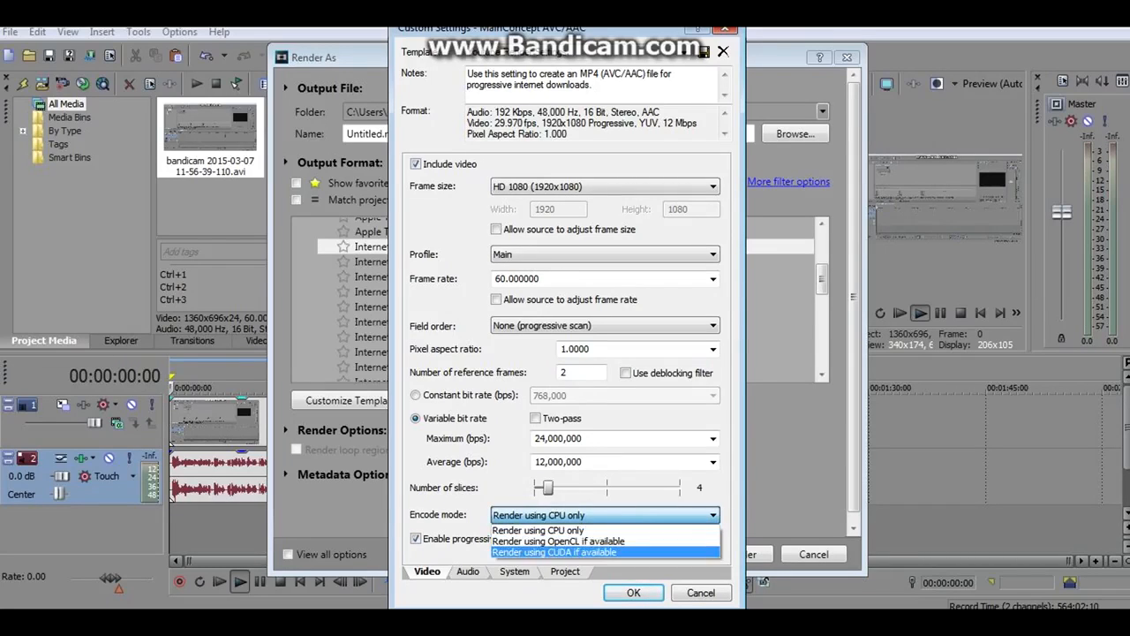
Run the System GPU check, which reports no GPU, and return to the Video settings.
left_click(514, 572)
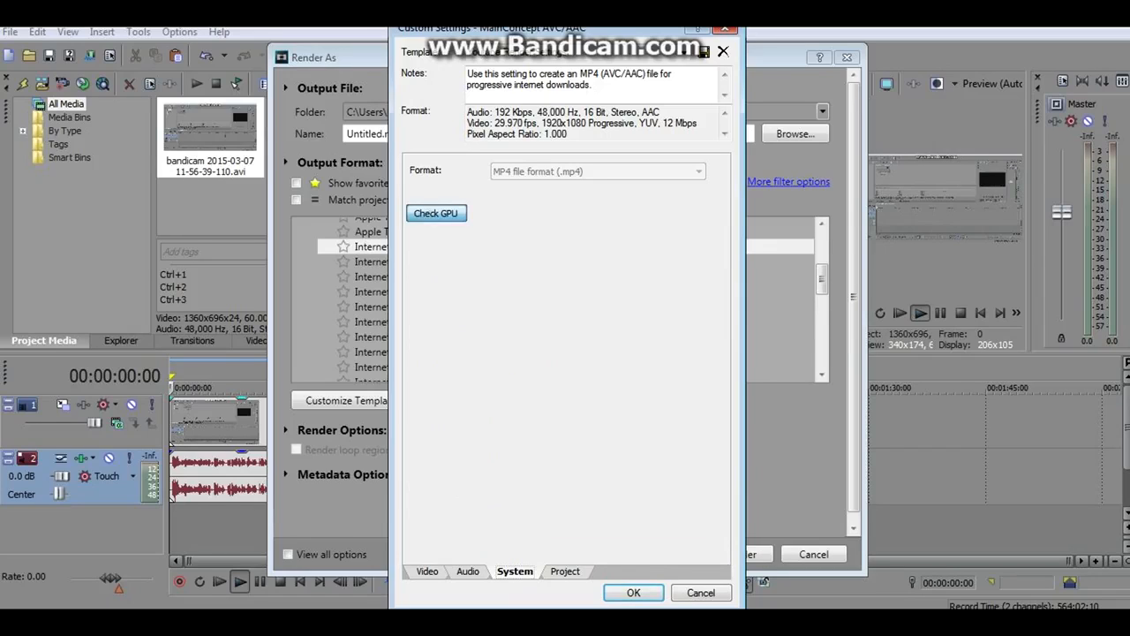
left_click(434, 212)
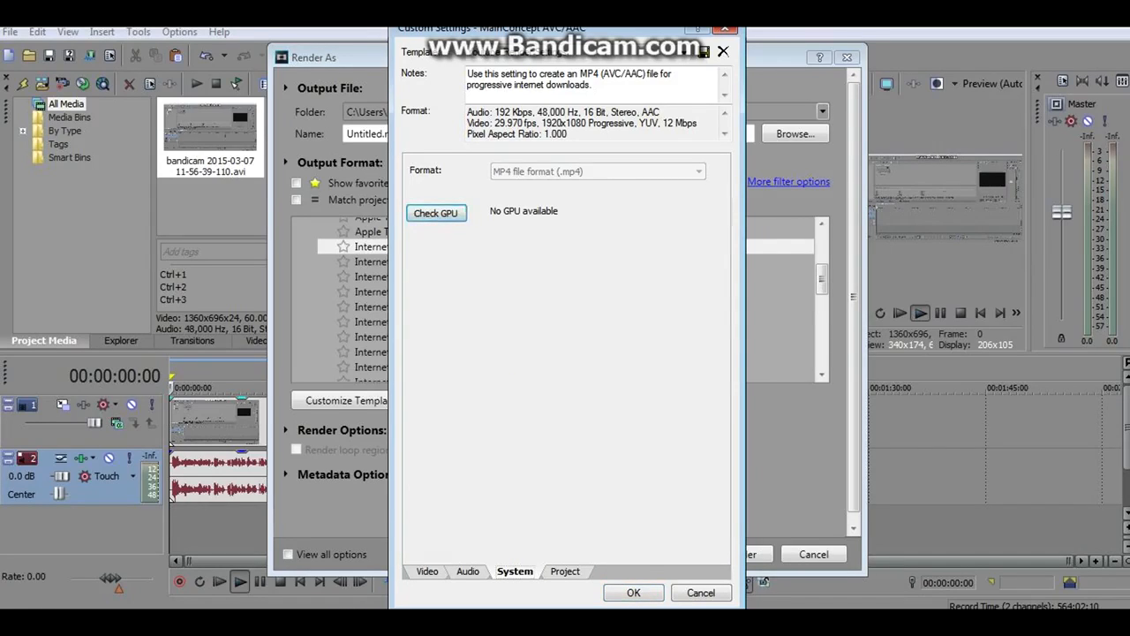
left_click(426, 571)
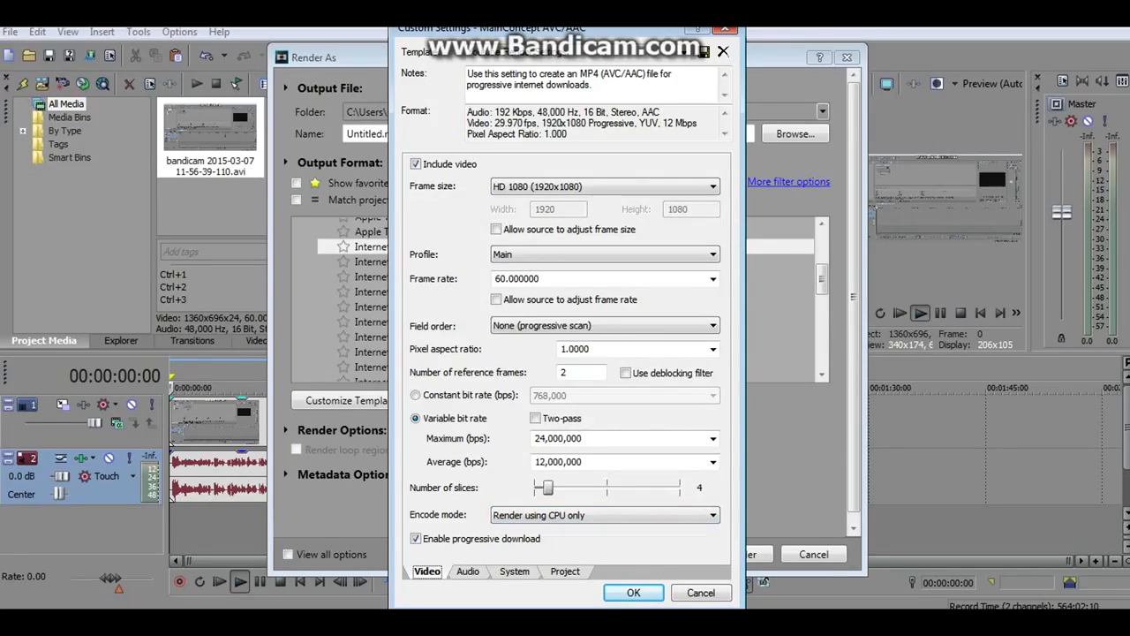
Set the template's video rendering quality to Good in the Project settings.
left_click(564, 570)
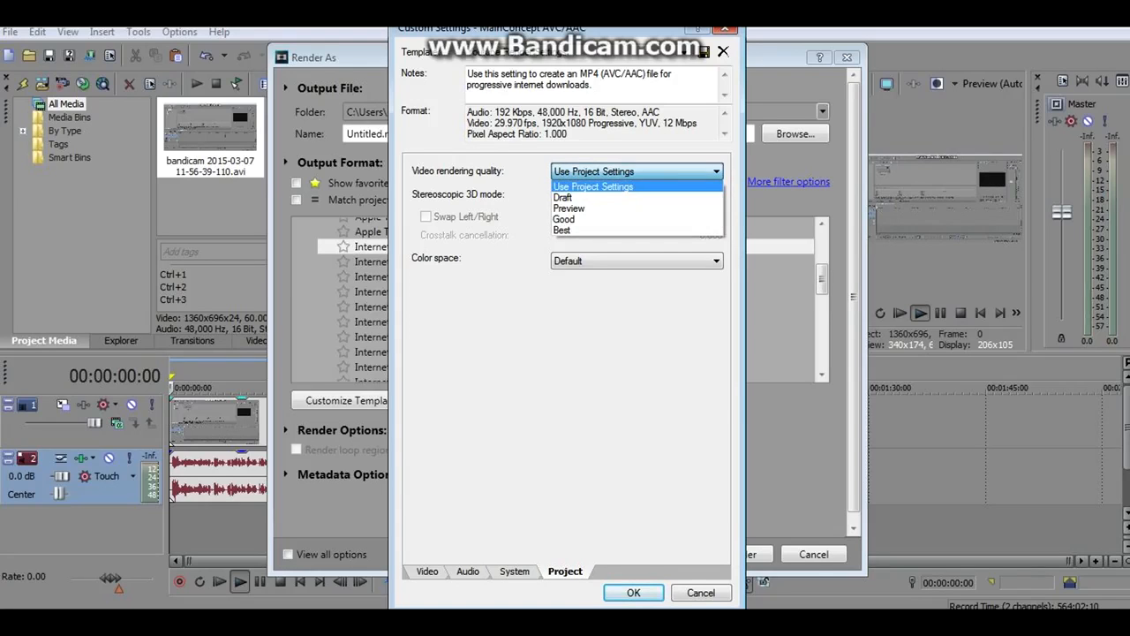
left_click(563, 218)
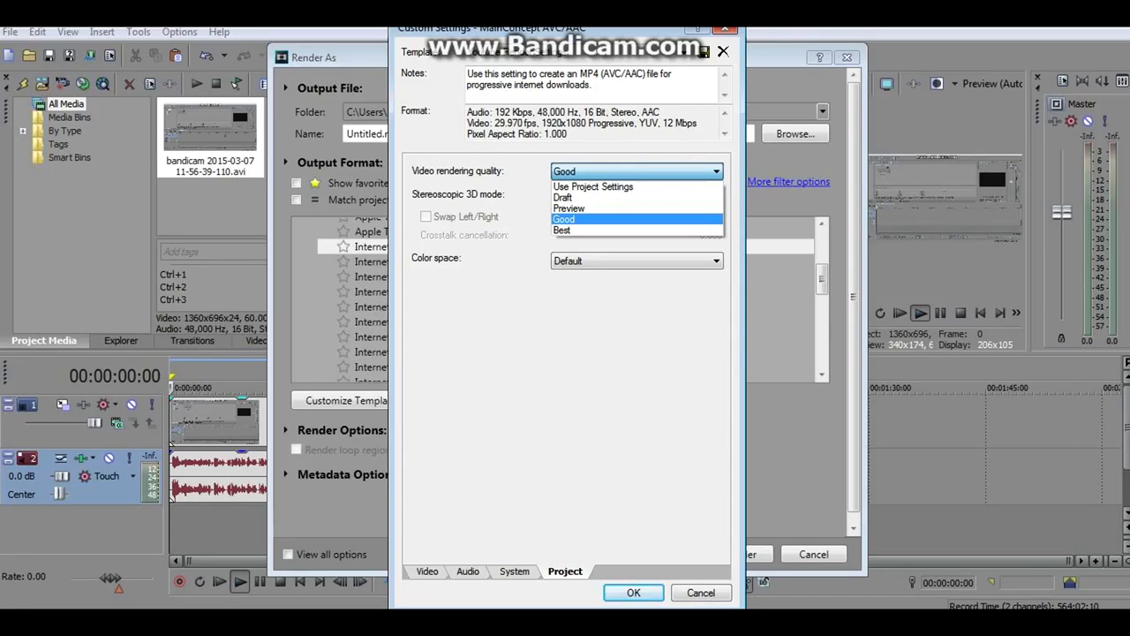
left_click(563, 218)
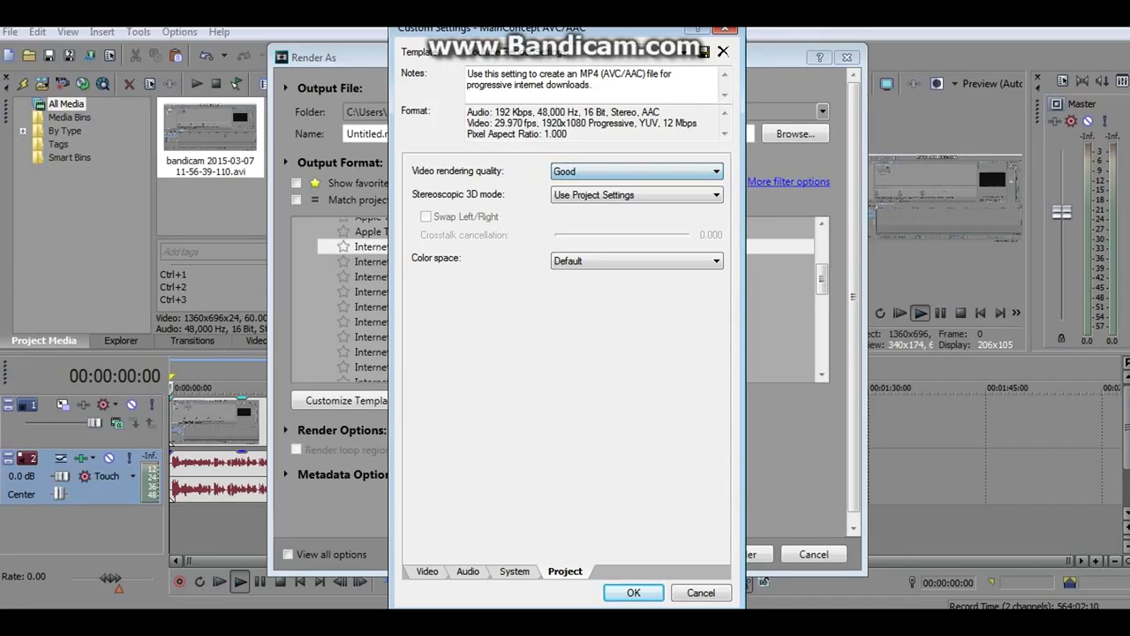